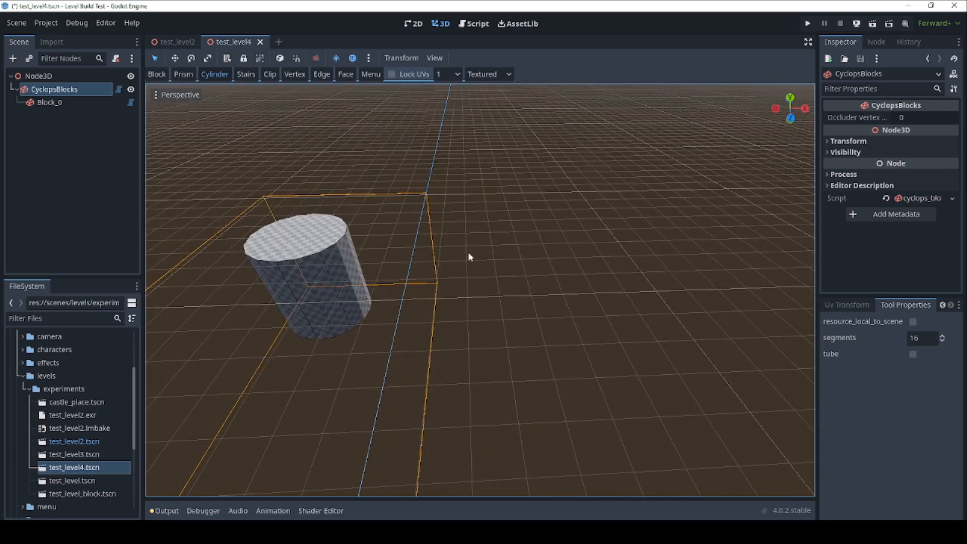
# Start the base of another cylinder beside the first one
pyautogui.click(921, 337)
pyautogui.write('8')
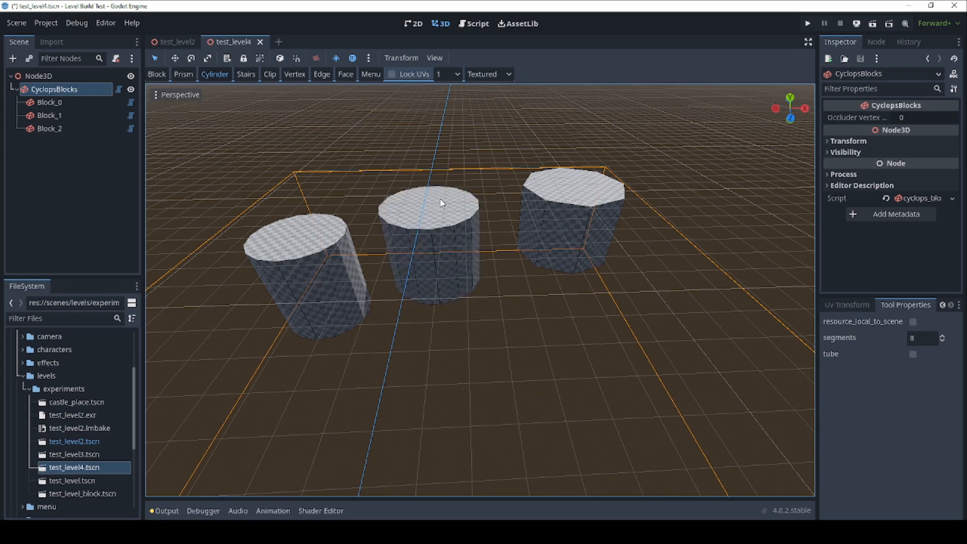
pyautogui.moveTo(653, 303)
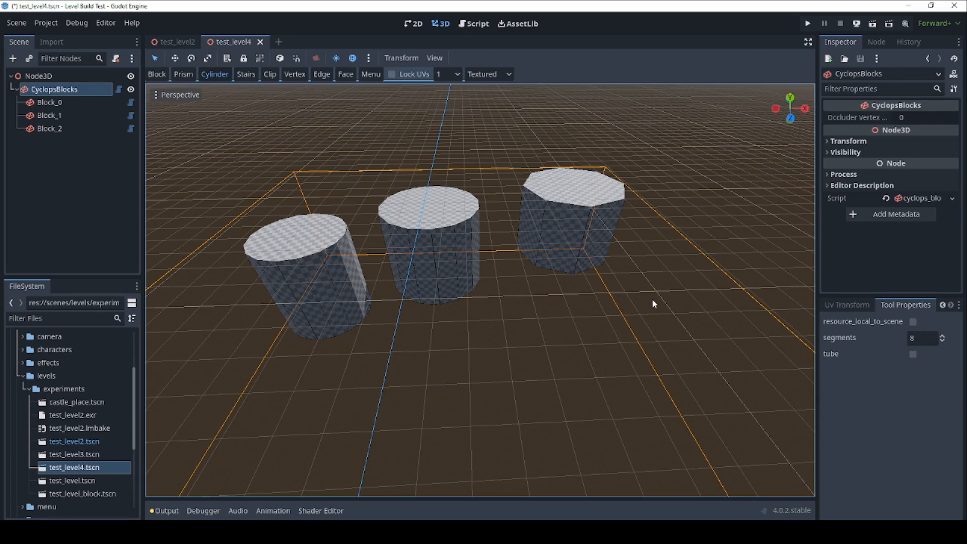
pyautogui.moveTo(912, 357)
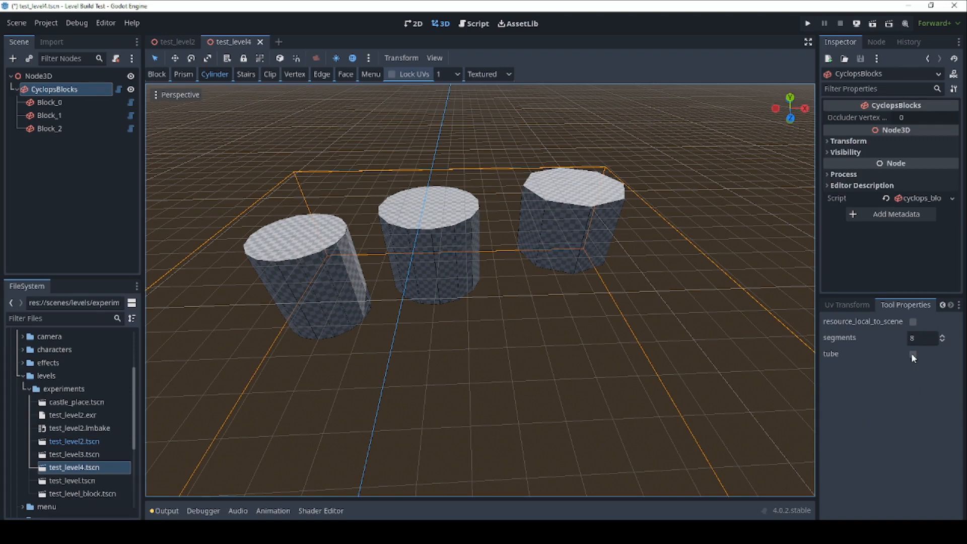
# Enable tube mode and draw a hollow ring around the octagonal cylinder and a large tube over the left one
pyautogui.click(913, 354)
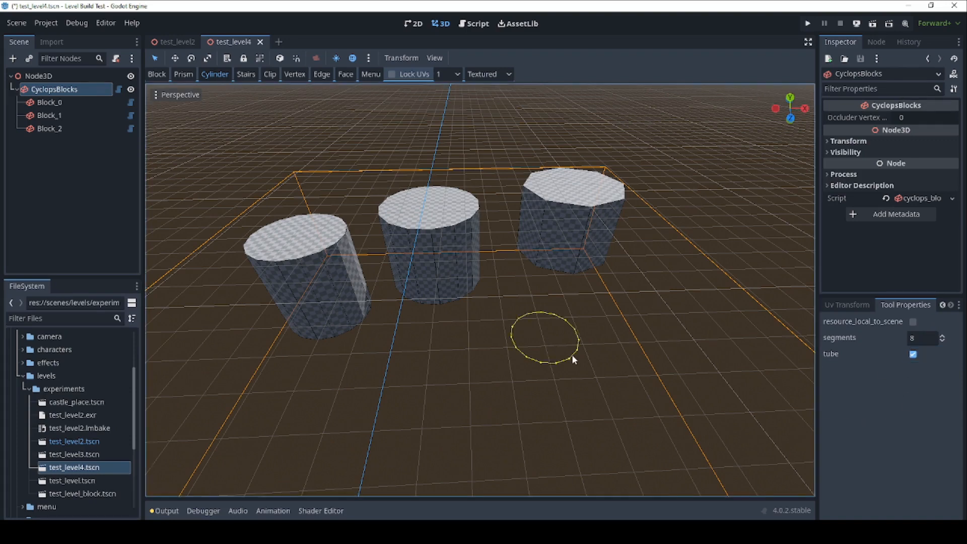
pyautogui.moveTo(572, 359); pyautogui.dragTo(610, 378)
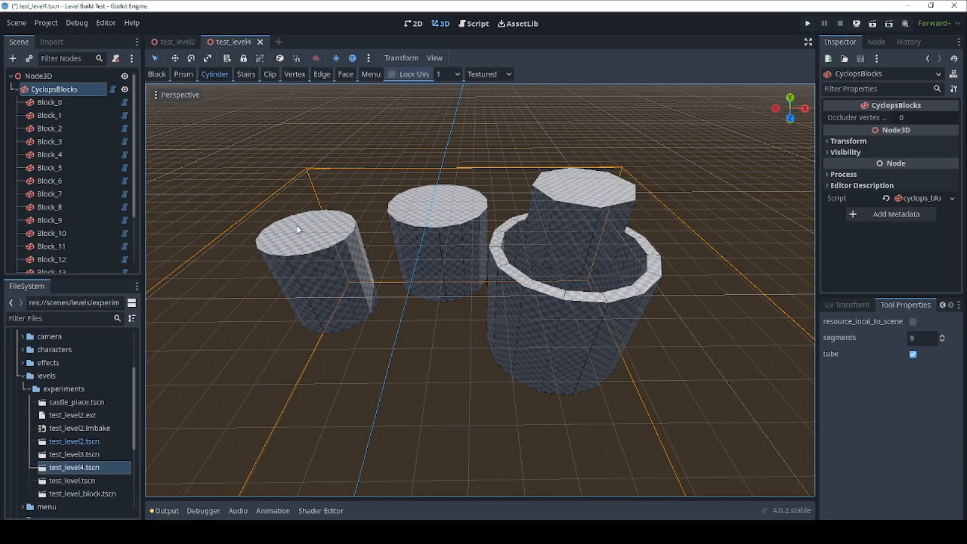
pyautogui.moveTo(303, 232)
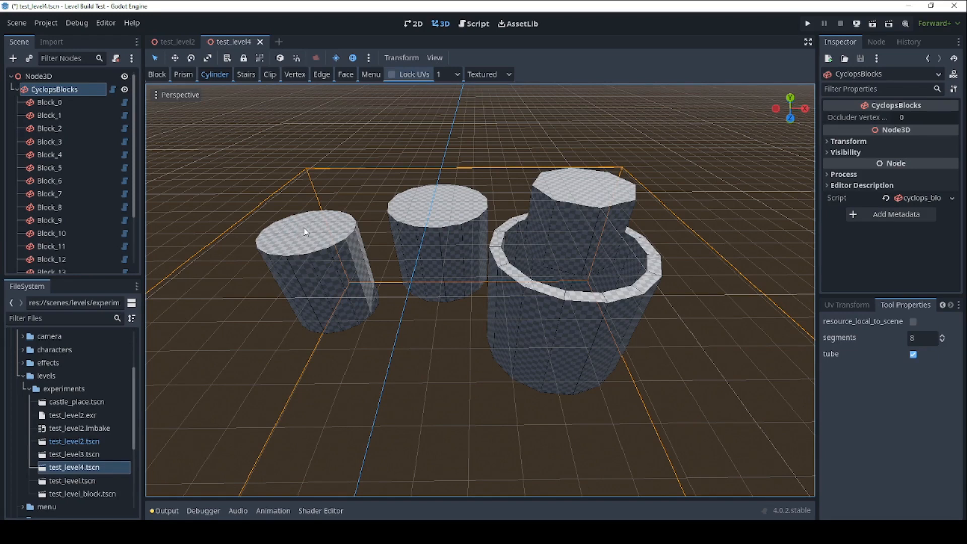
pyautogui.click(305, 232)
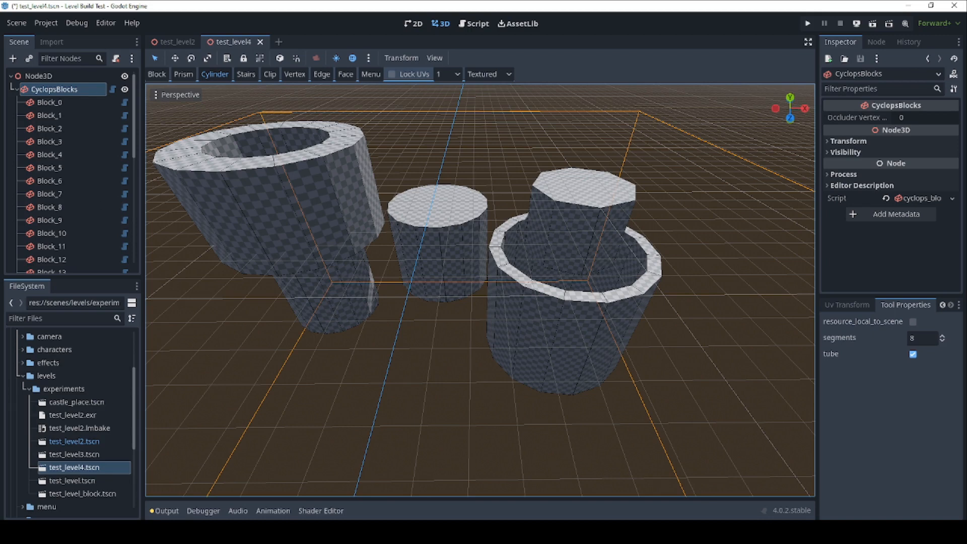
pyautogui.click(245, 73)
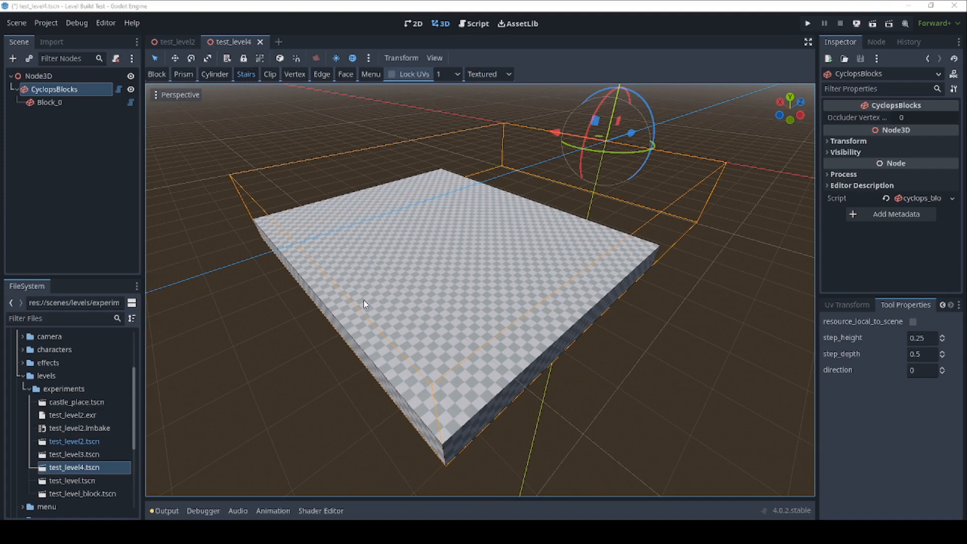
pyautogui.moveTo(429, 260)
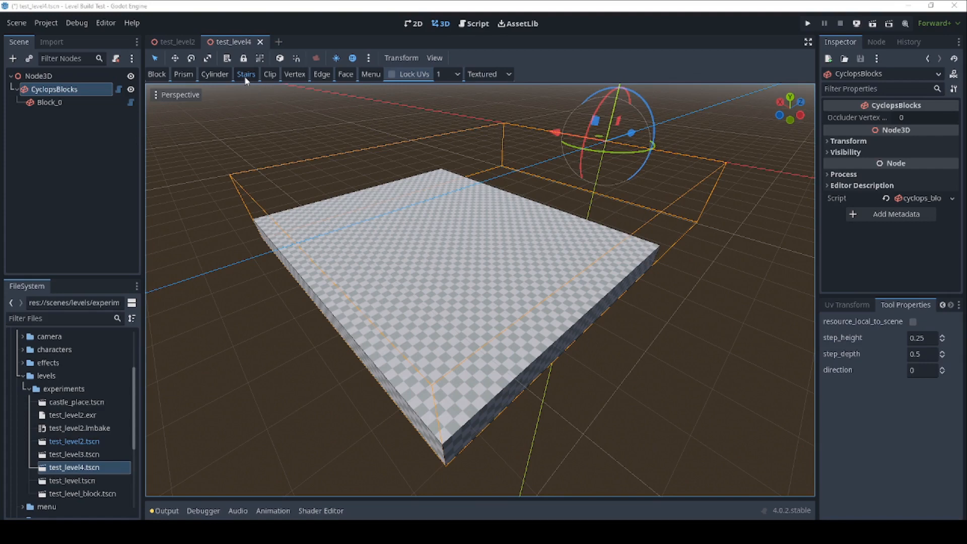
pyautogui.moveTo(398, 256)
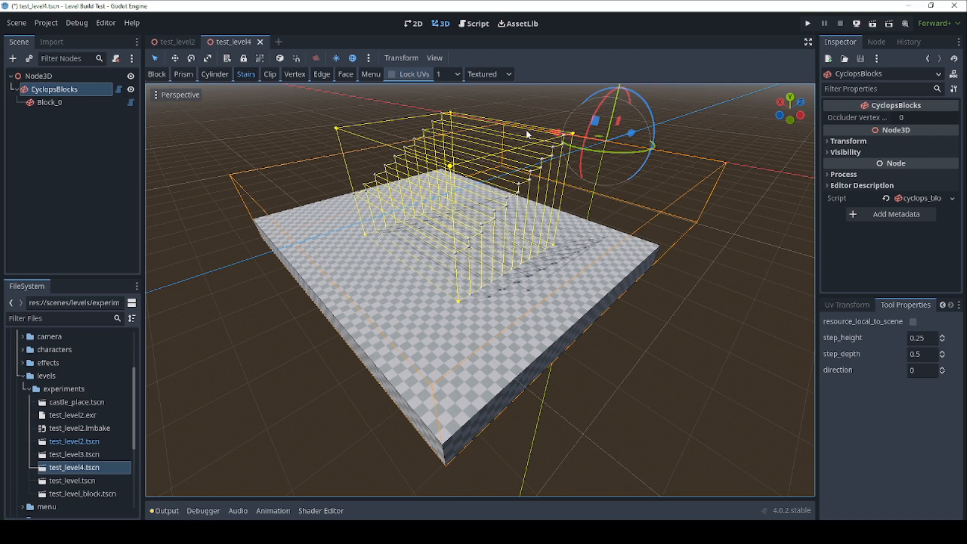
pyautogui.moveTo(529, 147)
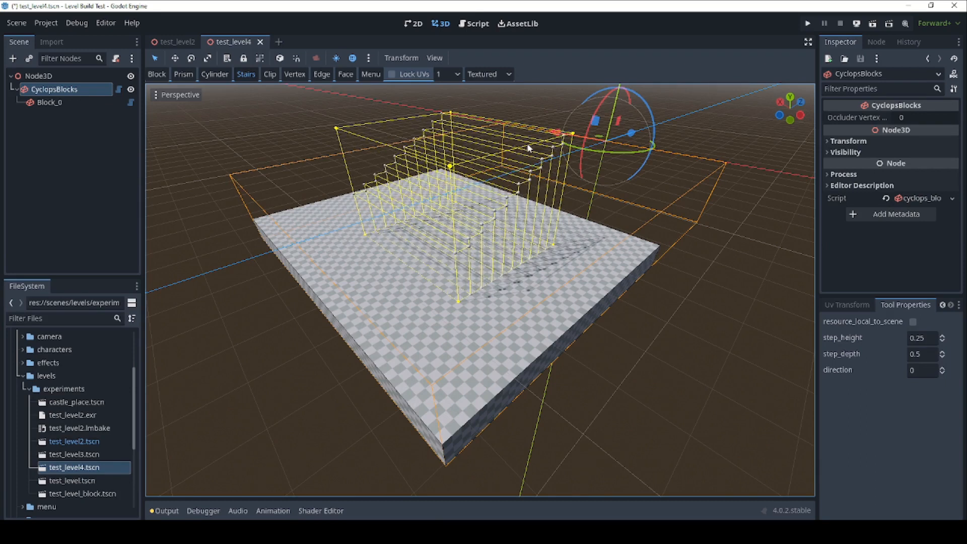
pyautogui.moveTo(529, 150)
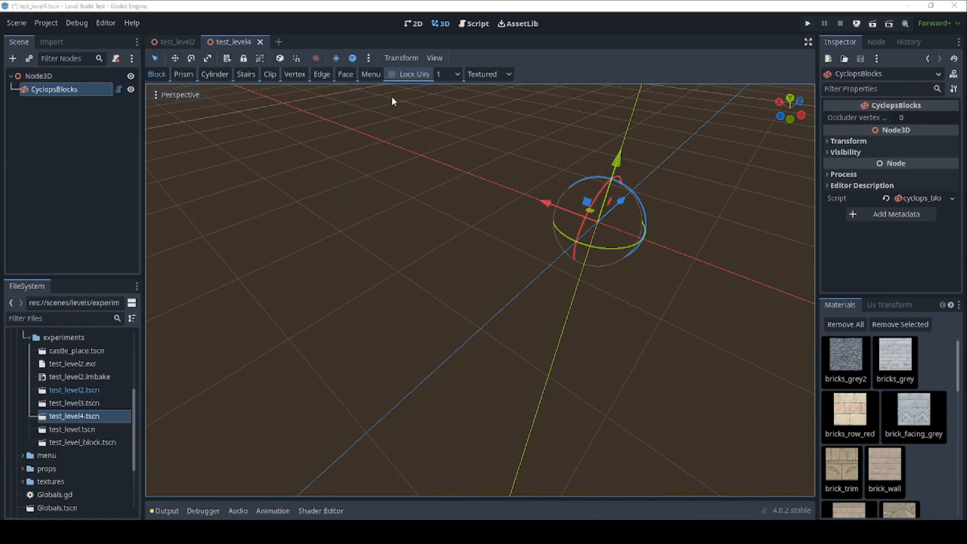
pyautogui.click(371, 73)
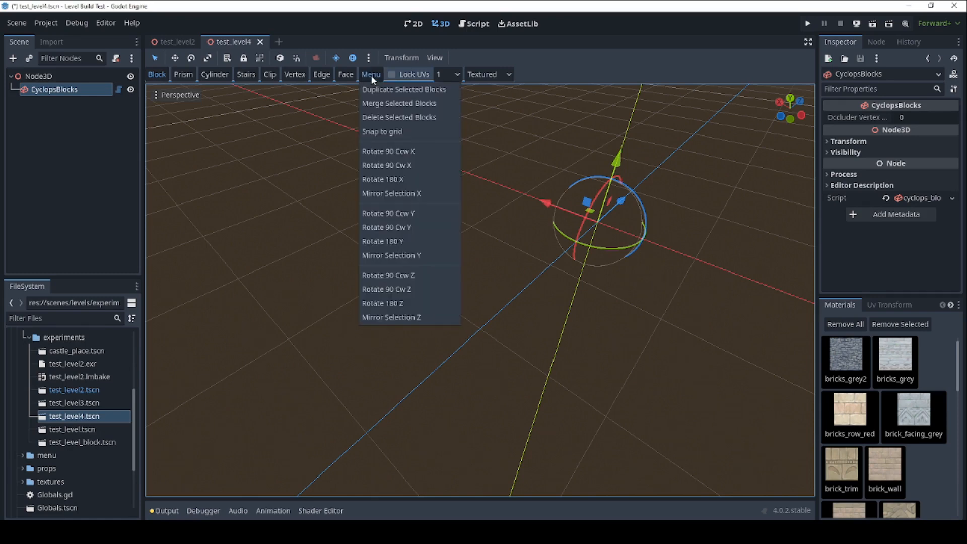
pyautogui.moveTo(398, 117)
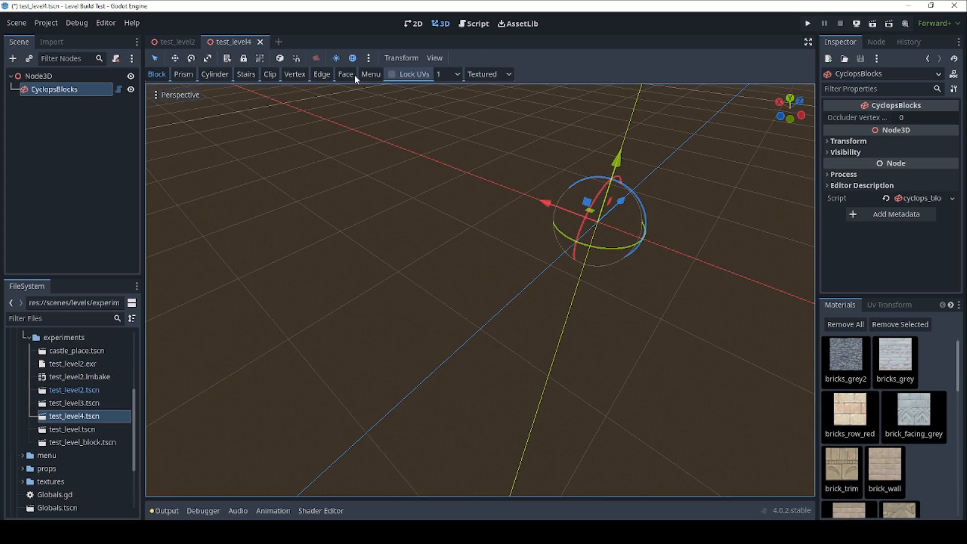
pyautogui.moveTo(213, 73)
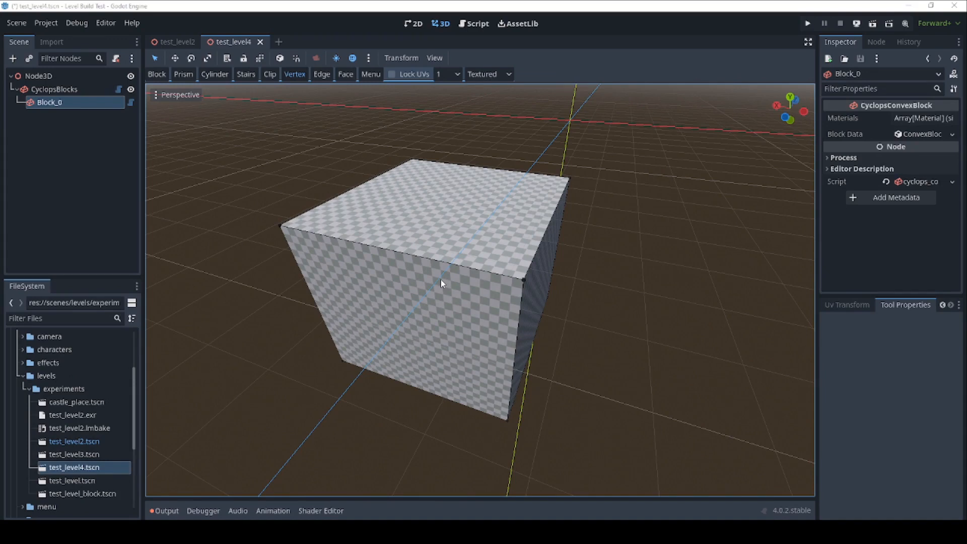
pyautogui.moveTo(450, 265)
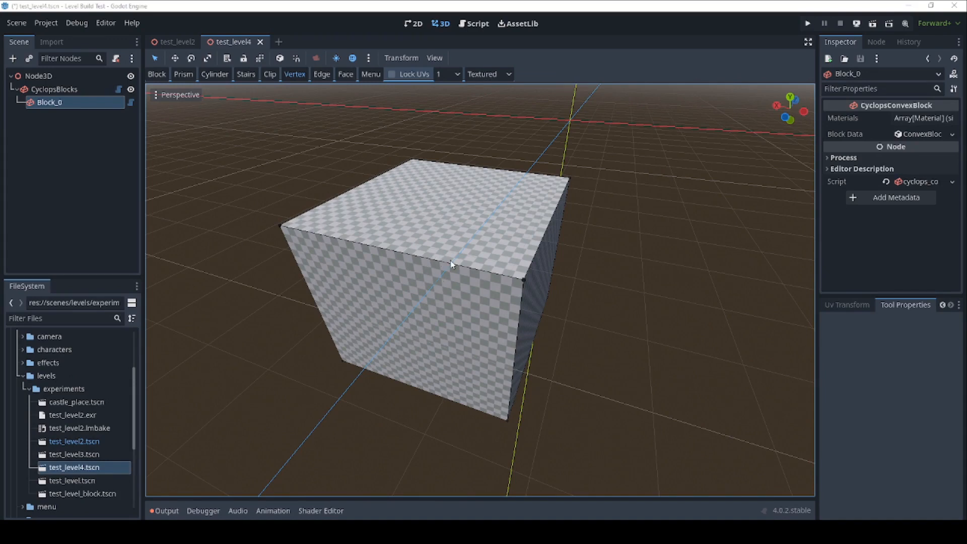
pyautogui.moveTo(319, 235)
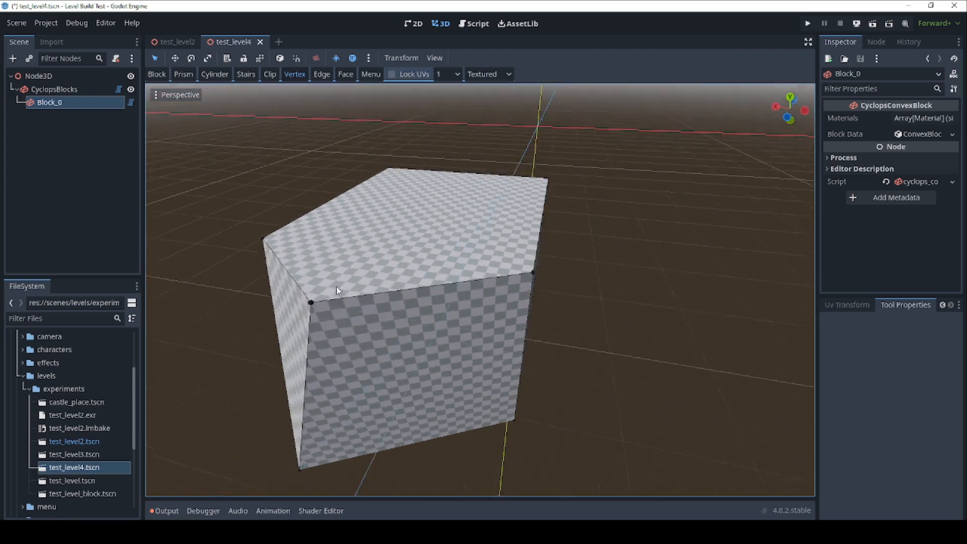
# Drag a top corner of the cube sideways to give it an irregular top
pyautogui.moveTo(336, 290); pyautogui.dragTo(469, 285)
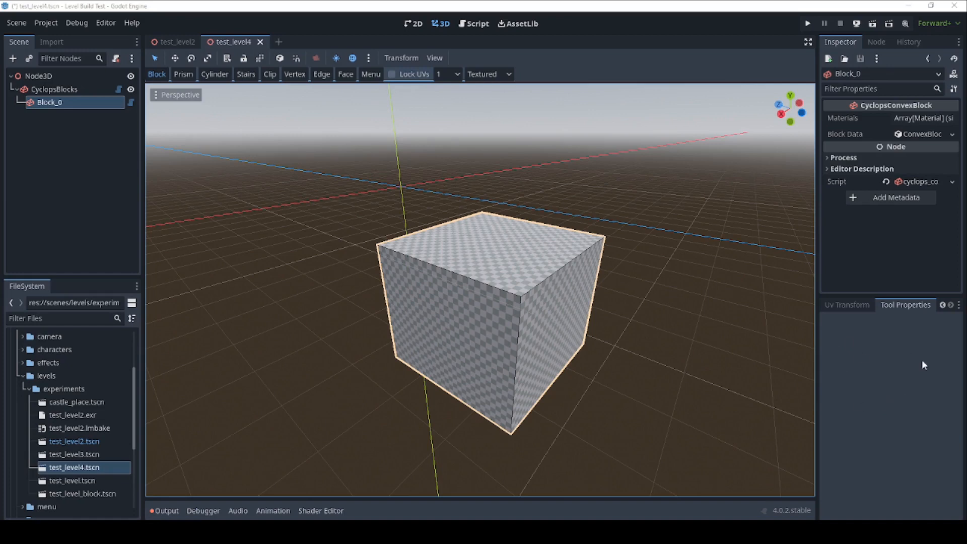
pyautogui.moveTo(908, 387)
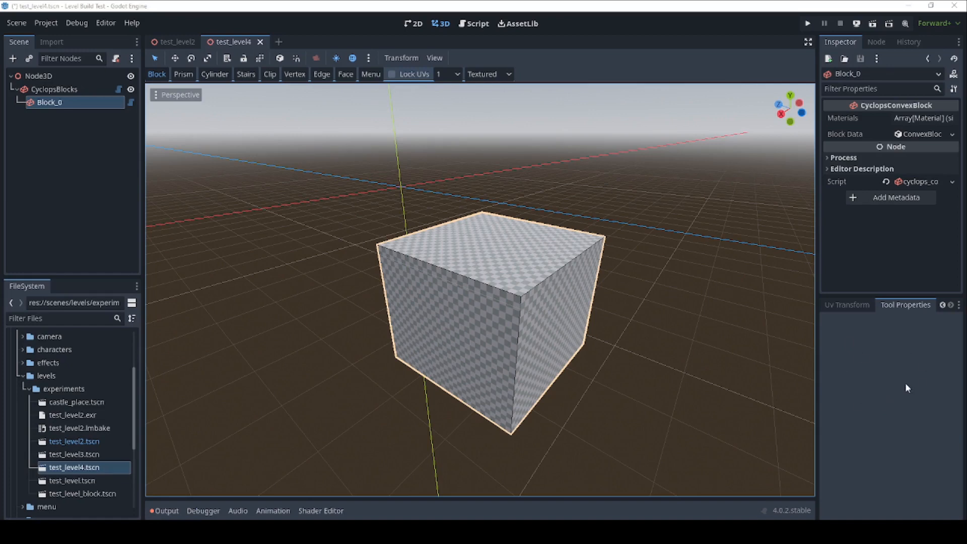
pyautogui.moveTo(224, 81)
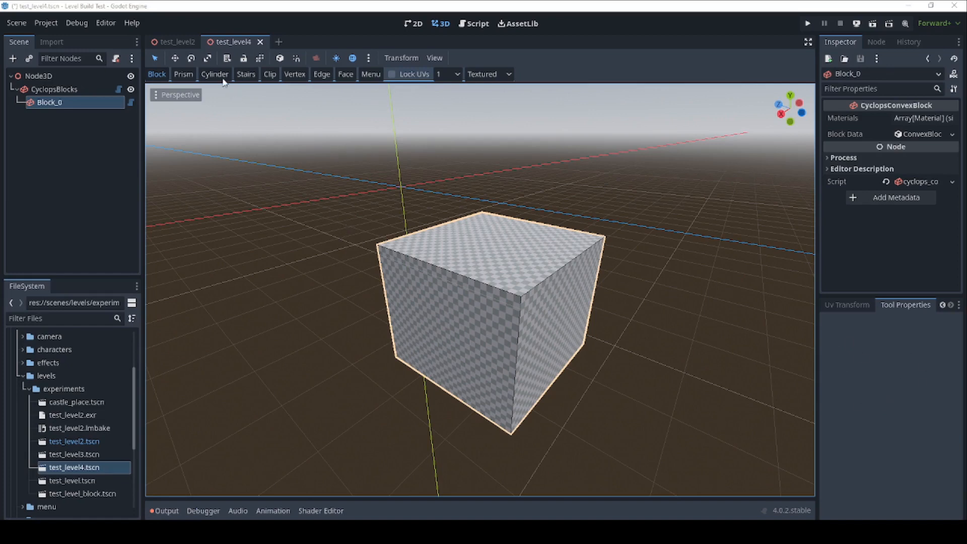
# View the Cylinder tool's options, then activate the Stairs tool with step height 0.25 and depth 0.5
pyautogui.click(213, 73)
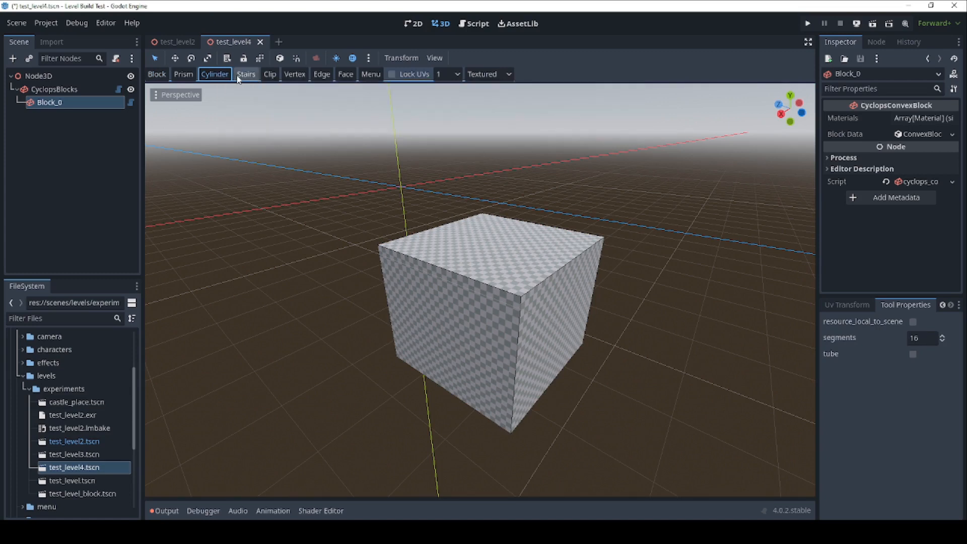
pyautogui.click(246, 73)
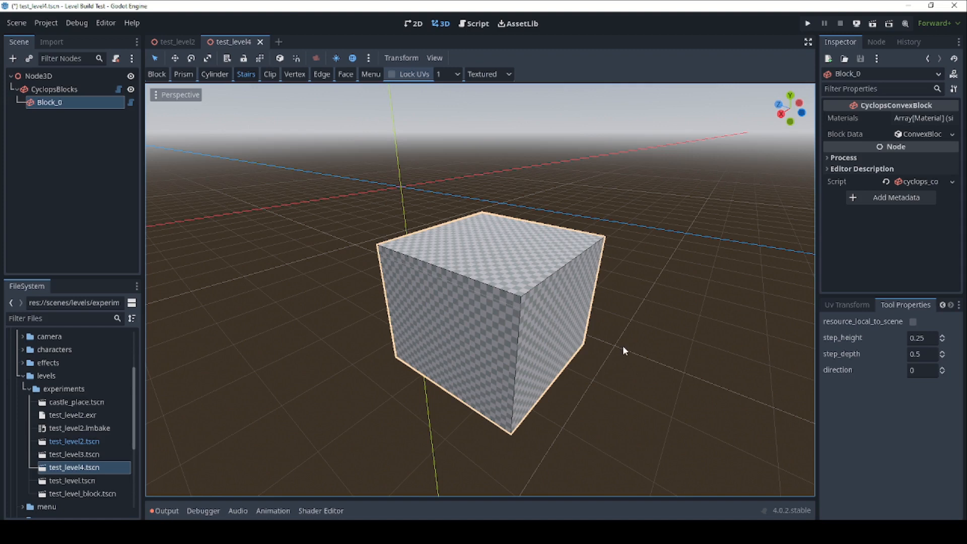
pyautogui.moveTo(622, 346)
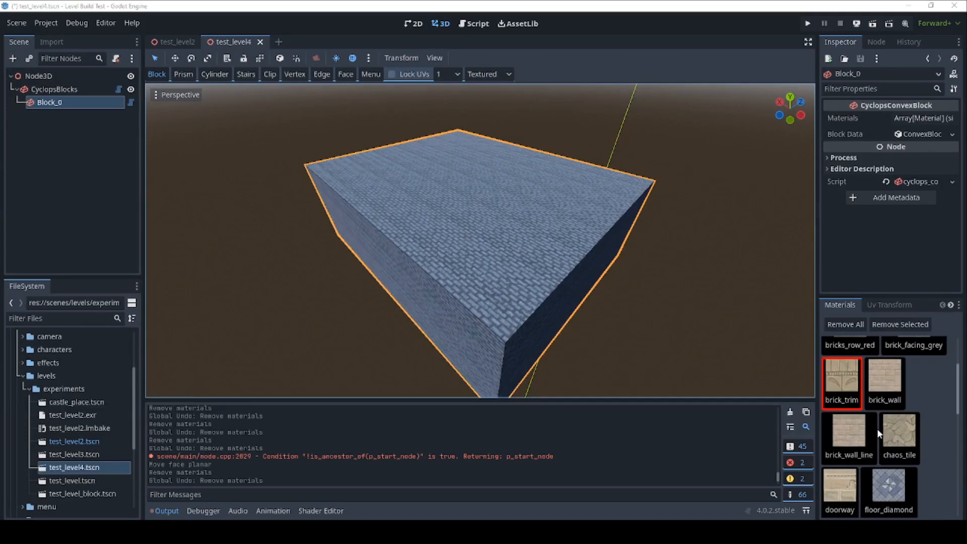
pyautogui.moveTo(920, 441)
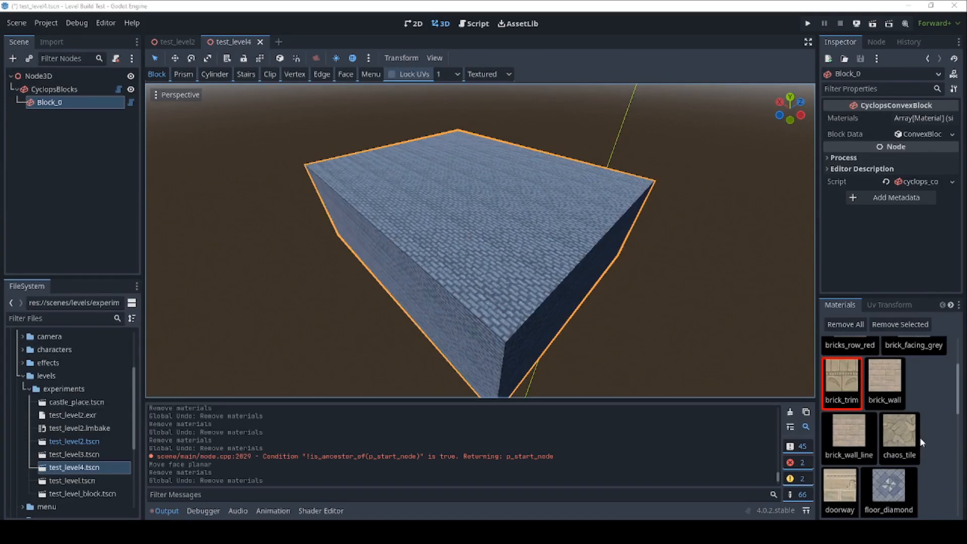
# Select floor_diamond in the Materials dock, remove it, and reselect it after scrolling the list
pyautogui.click(888, 491)
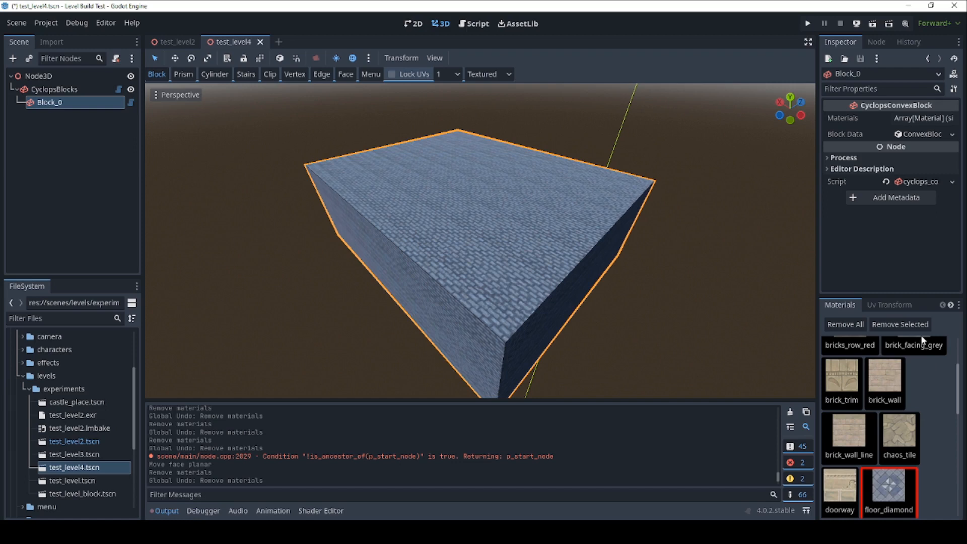
pyautogui.click(900, 323)
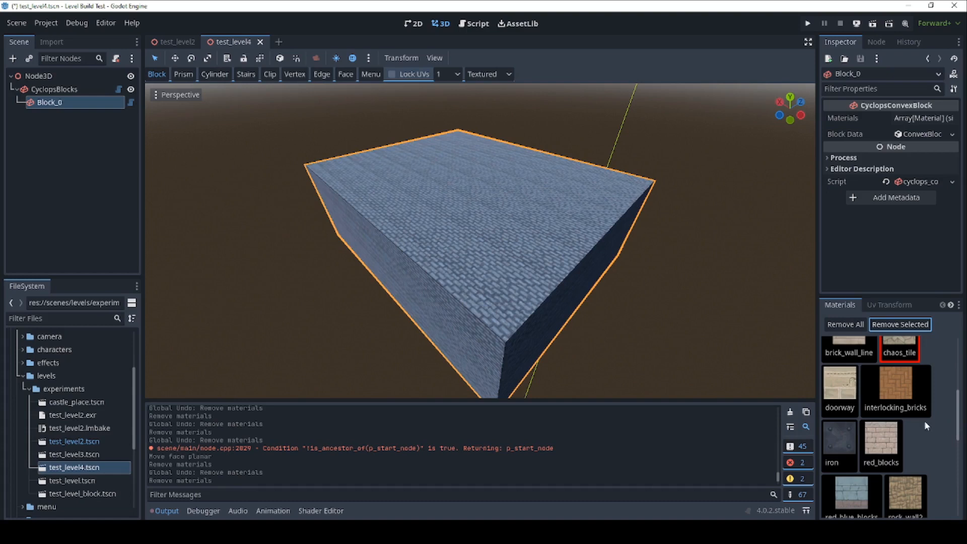
pyautogui.scroll(-3)
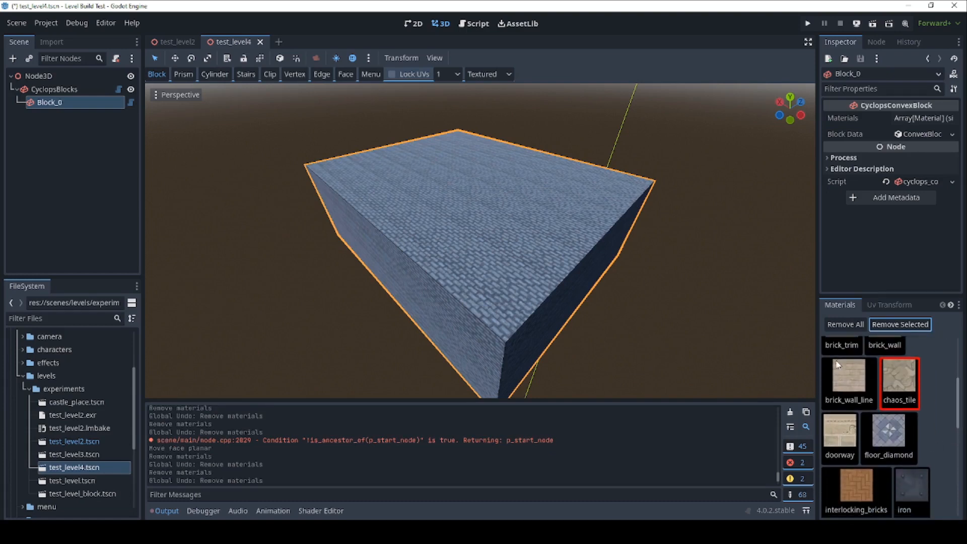
pyautogui.click(888, 438)
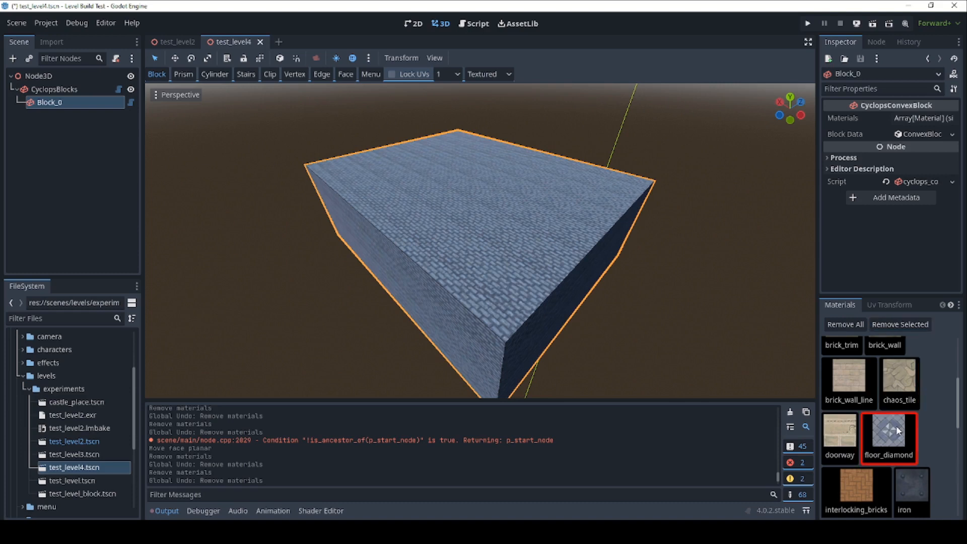
pyautogui.scroll(-3)
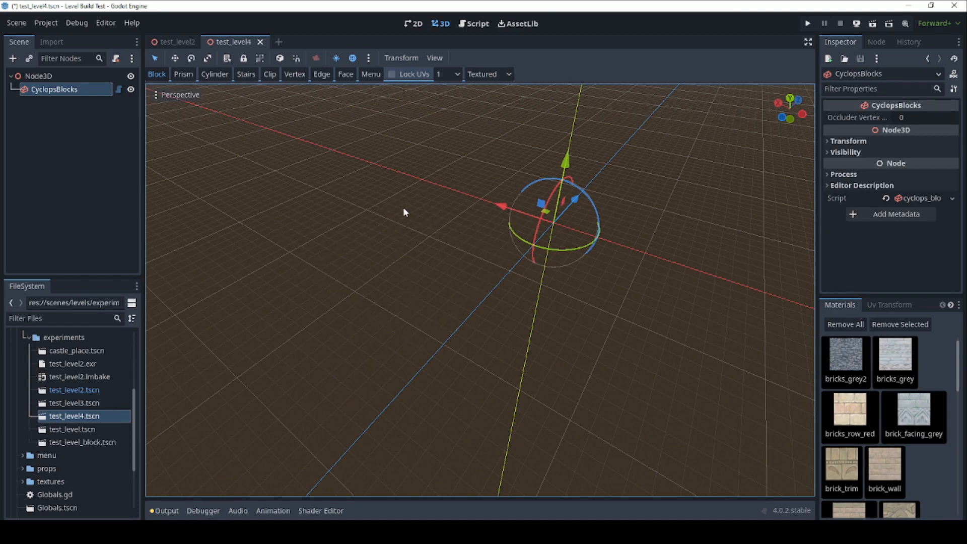
pyautogui.moveTo(372, 233)
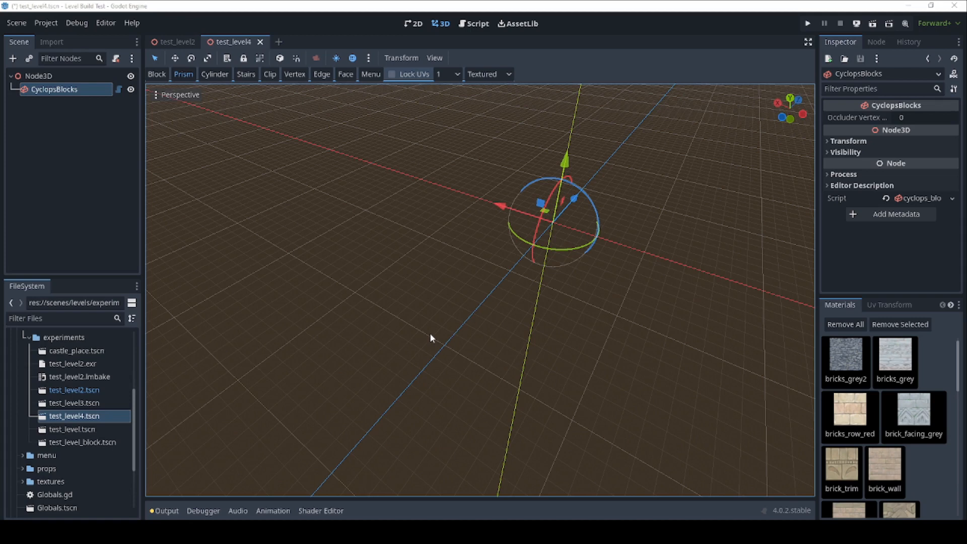
pyautogui.moveTo(355, 315)
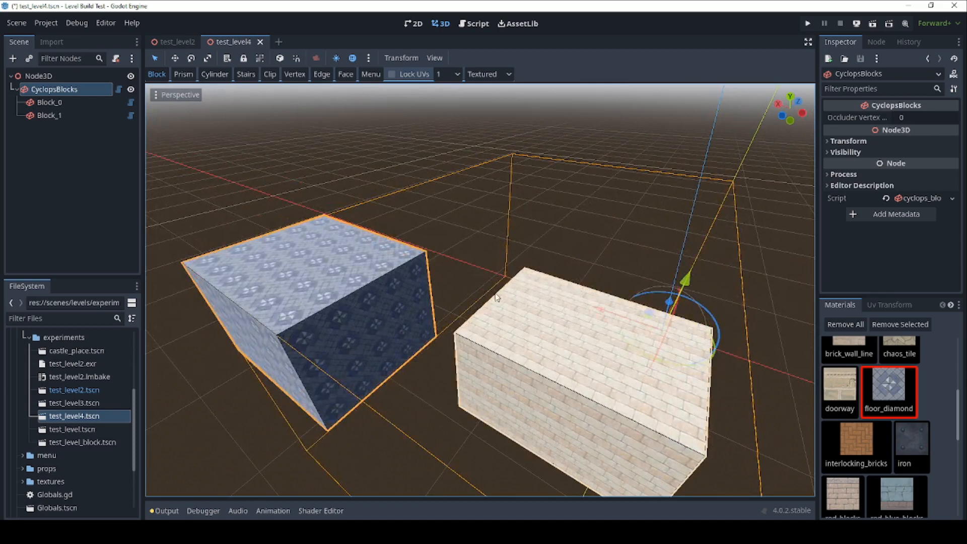
# Merge the two selected blocks via Merge Selected Blocks and run the game to test the level
pyautogui.click(371, 74)
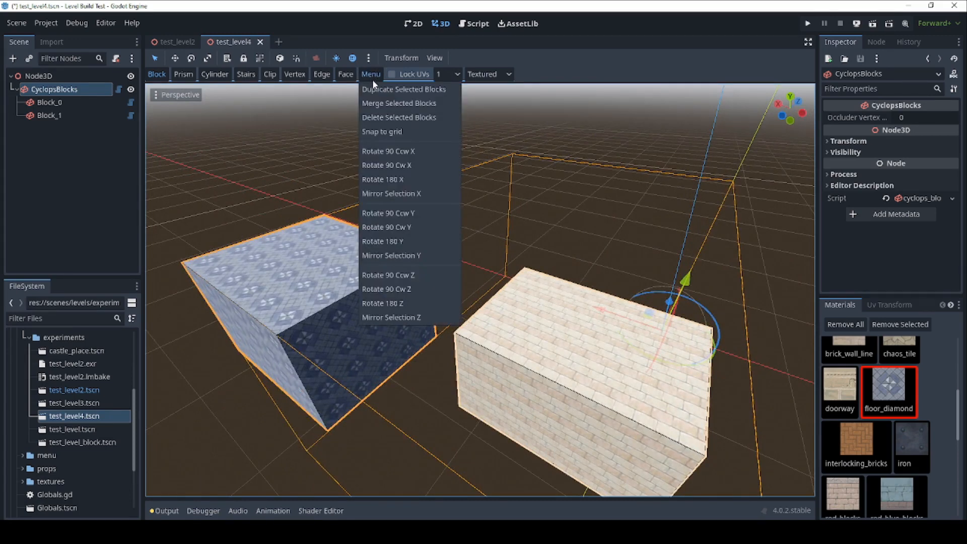
pyautogui.moveTo(399, 103)
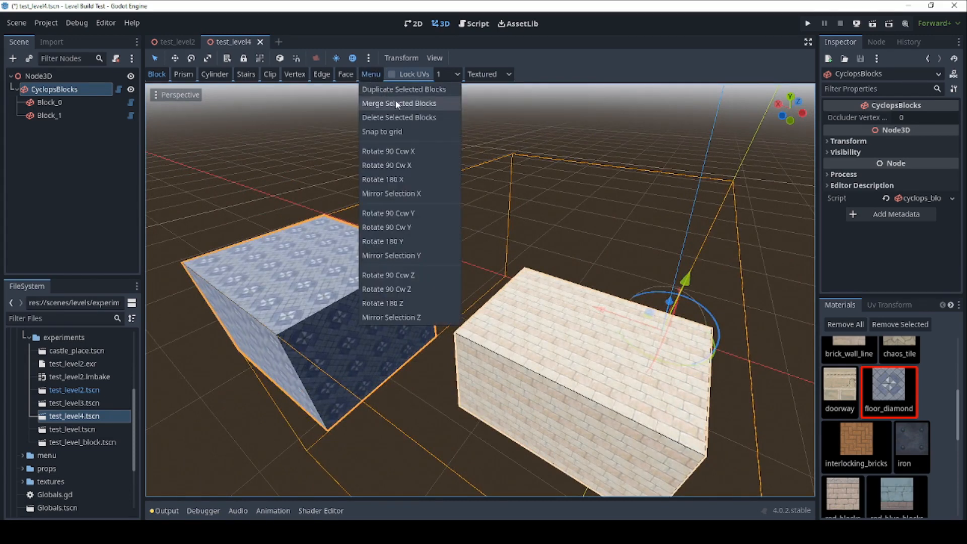
pyautogui.click(399, 103)
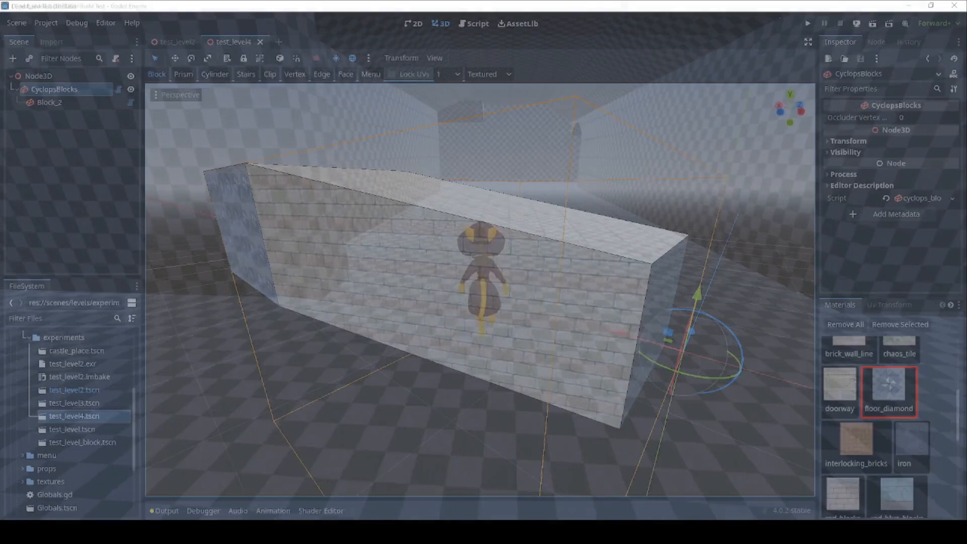
pyautogui.click(806, 23)
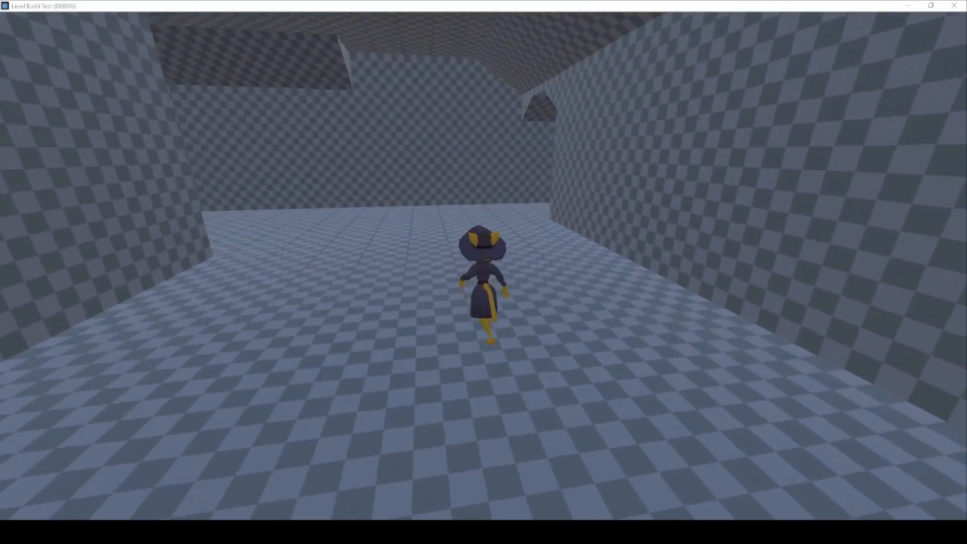